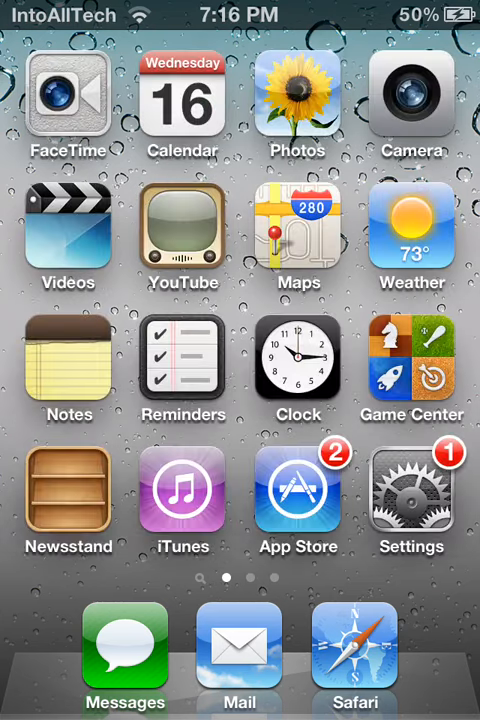
Step: Swipe through the switcher's two-row app pages to the brightness slider, Settings and Clear Apps page
scroll(left, 3)
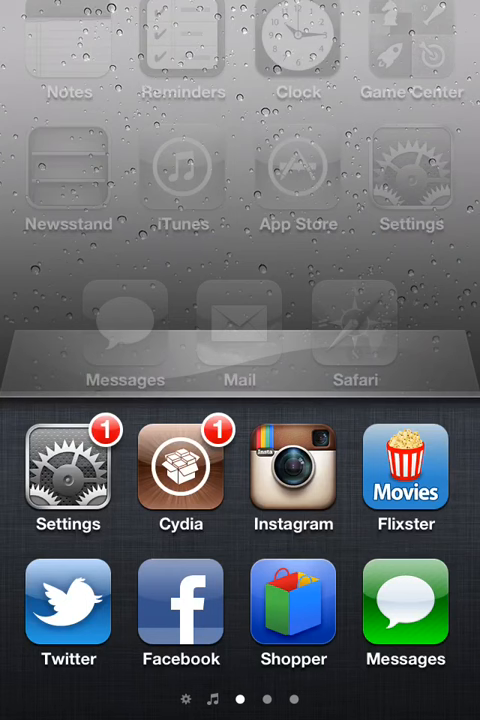
scroll(left, 3)
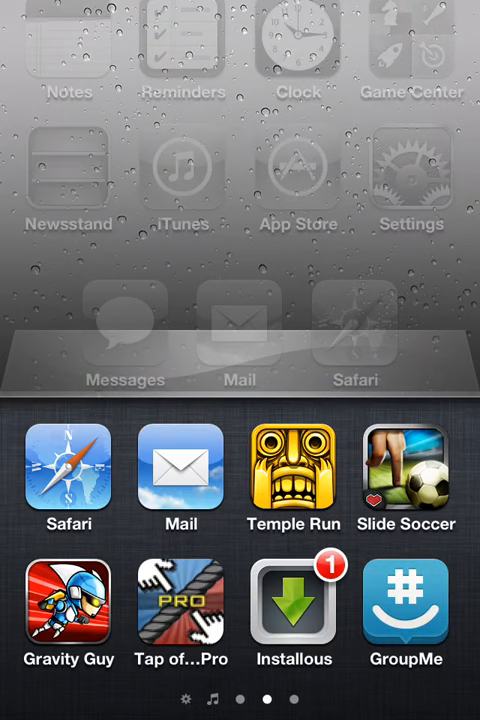
scroll(left, 3)
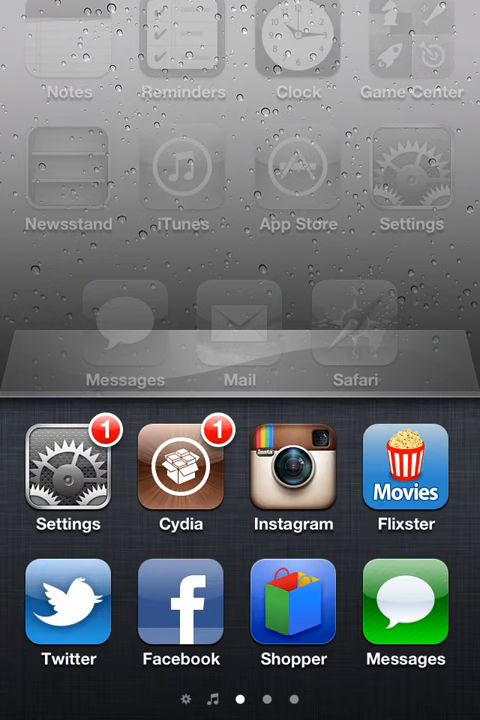
scroll(left, 3)
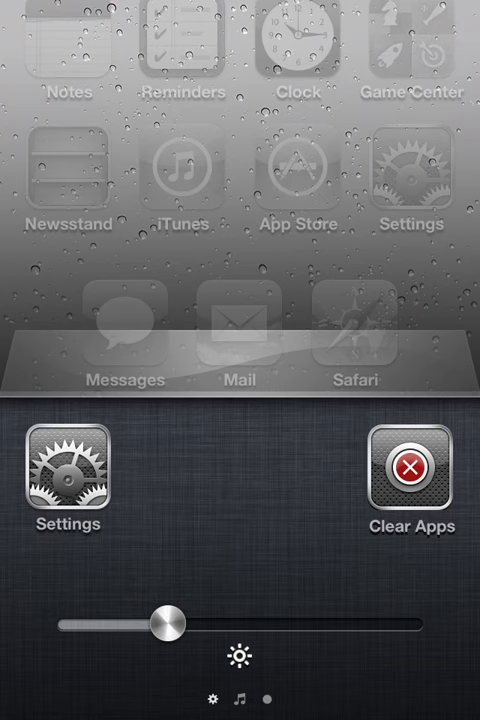
drag(170, 622, 304, 628)
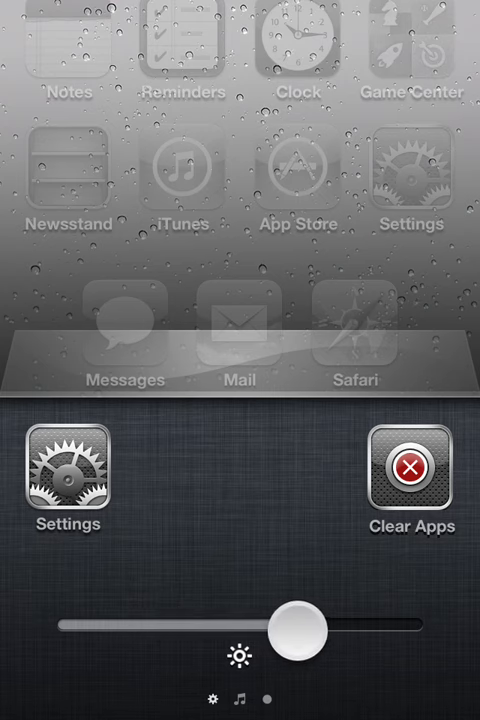
drag(300, 630, 332, 630)
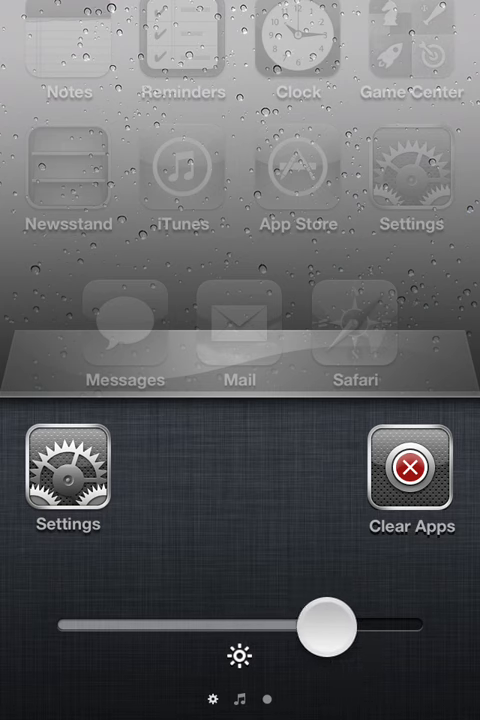
drag(328, 628, 132, 628)
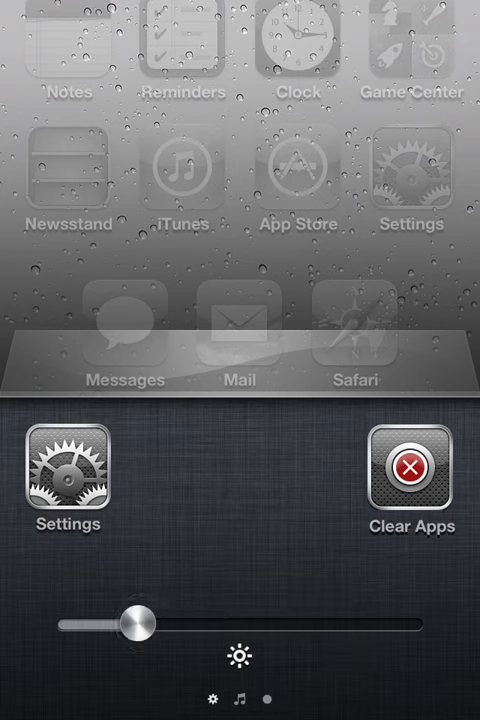
drag(136, 622, 250, 622)
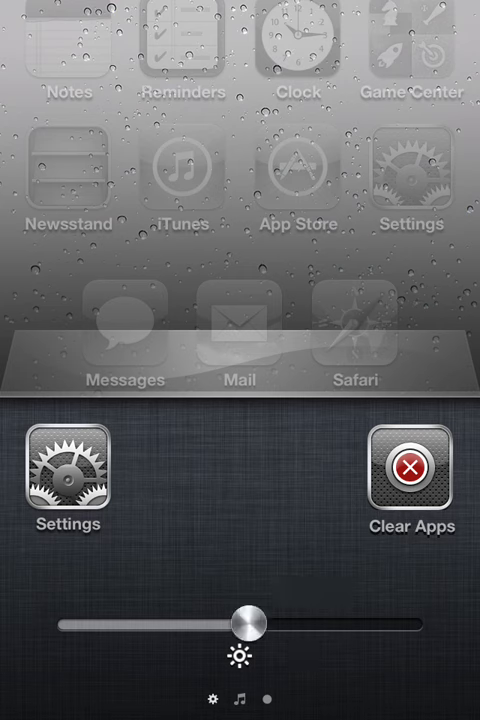
drag(246, 622, 340, 622)
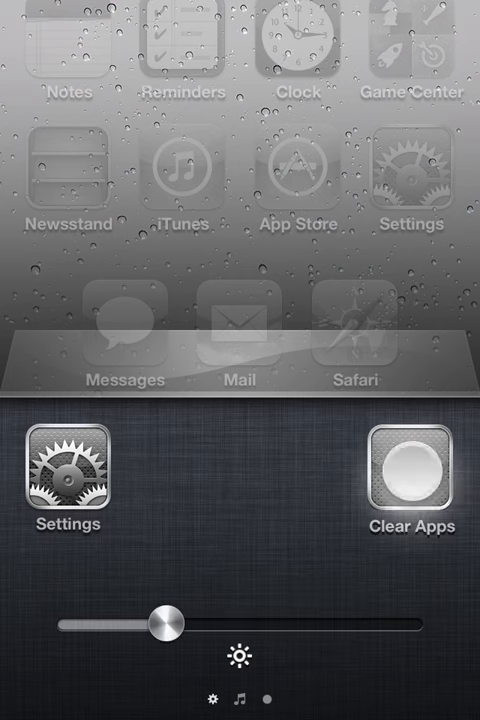
Step: Swipe to the Now Playing page with play, skip controls and the volume slider
scroll(left, 3)
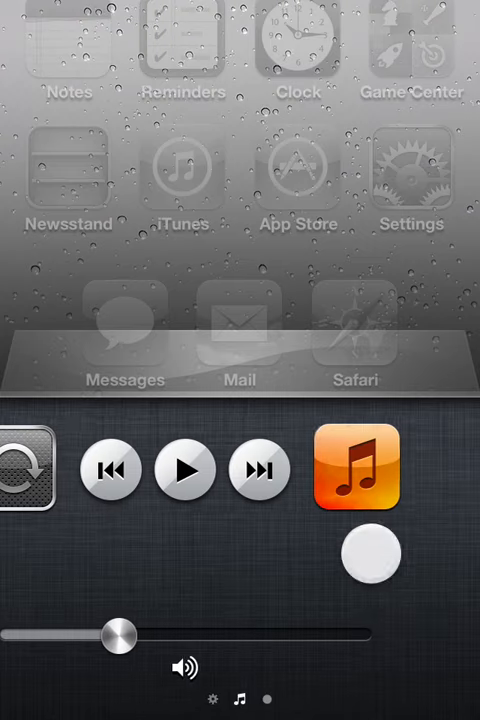
scroll(left, 3)
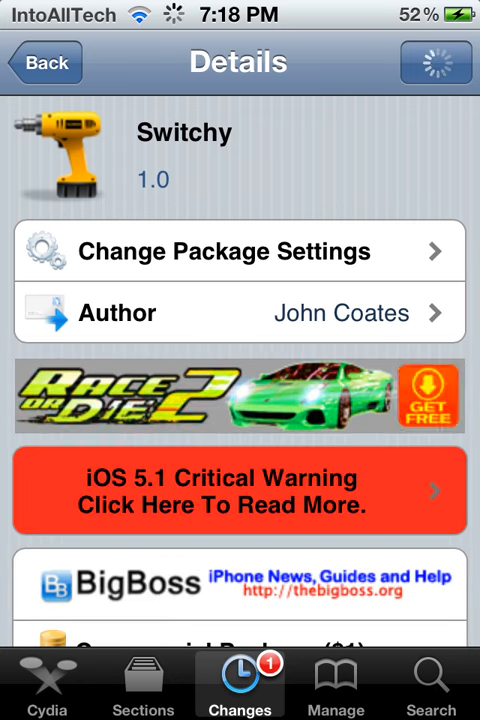
Step: Scroll down the Switchy 1.0 package description in Cydia to the screenshots and Screenshots link
scroll(down, 3)
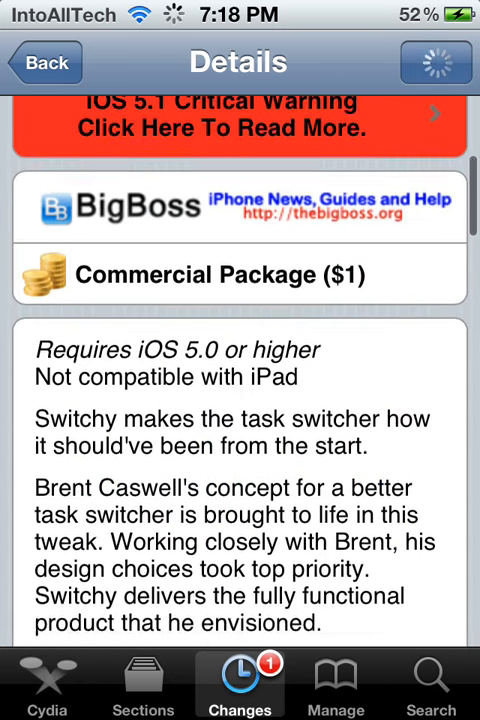
scroll(down, 3)
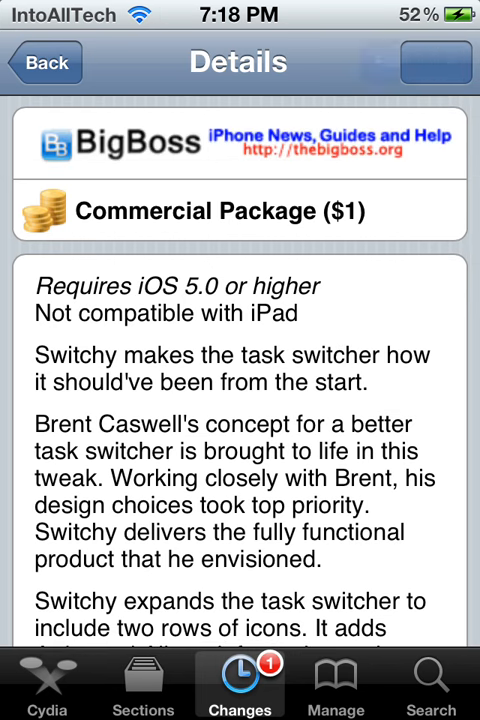
scroll(down, 3)
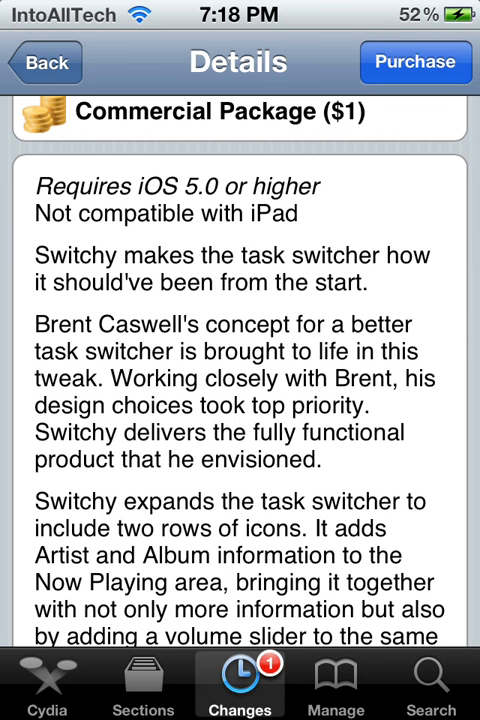
scroll(down, 3)
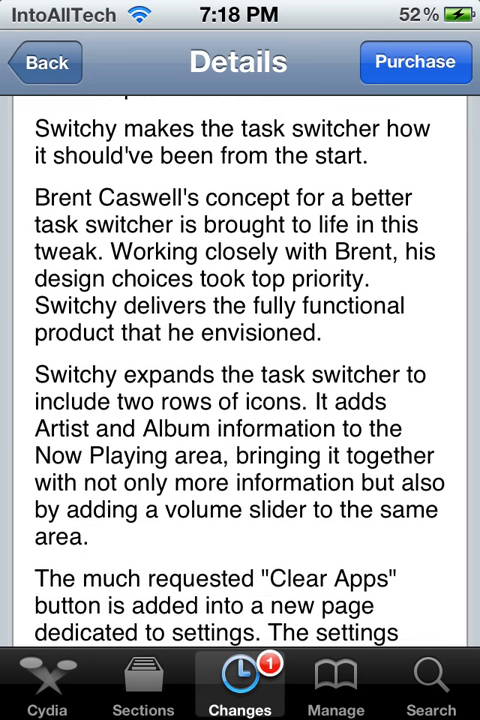
scroll(down, 3)
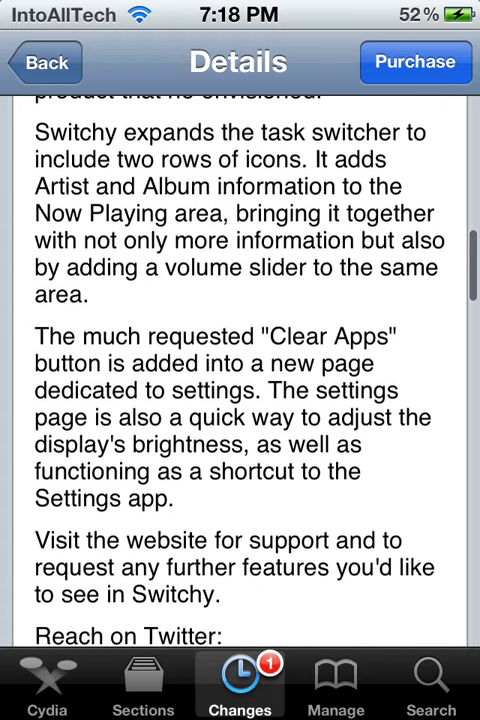
scroll(down, 3)
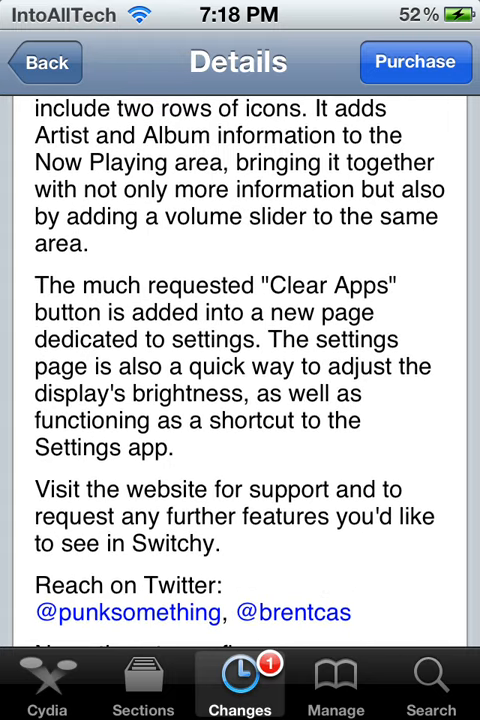
scroll(down, 3)
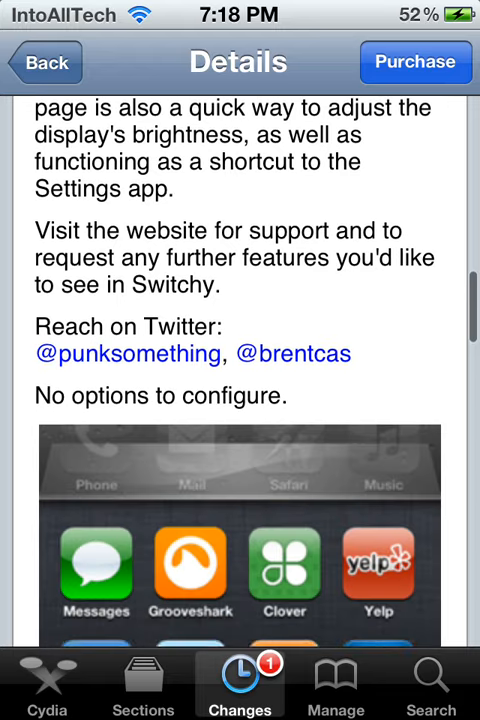
scroll(down, 3)
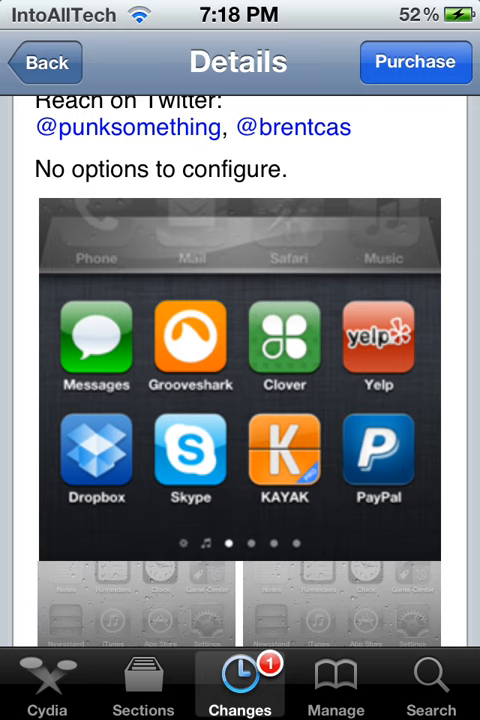
scroll(down, 3)
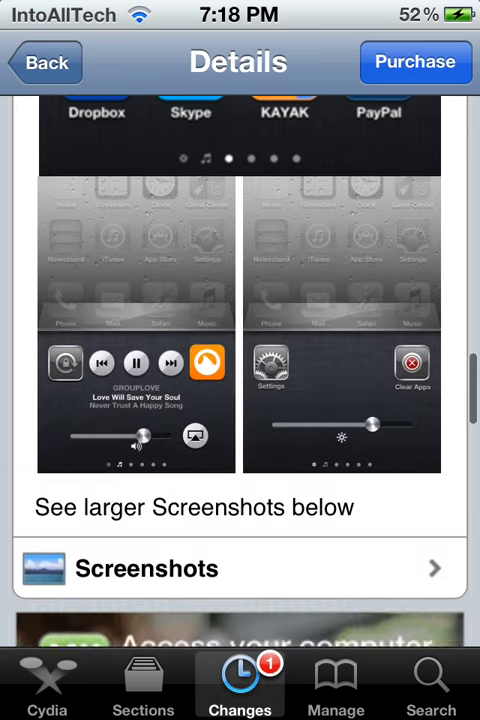